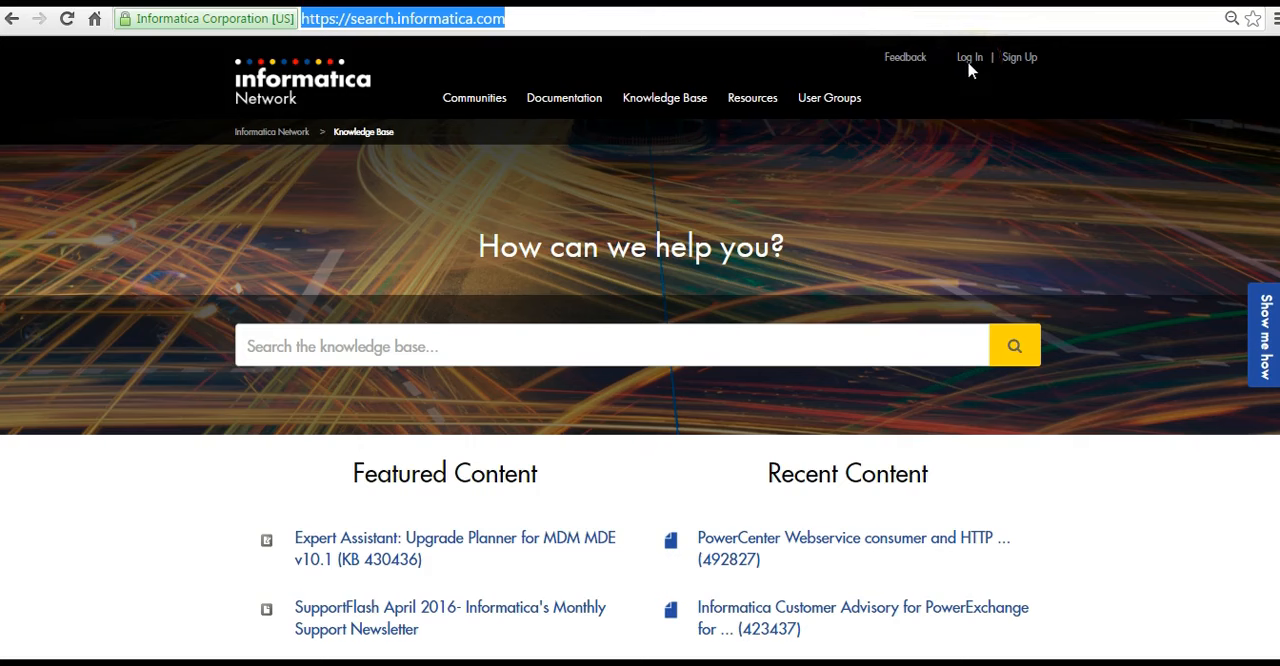
pyautogui.moveTo(976, 66)
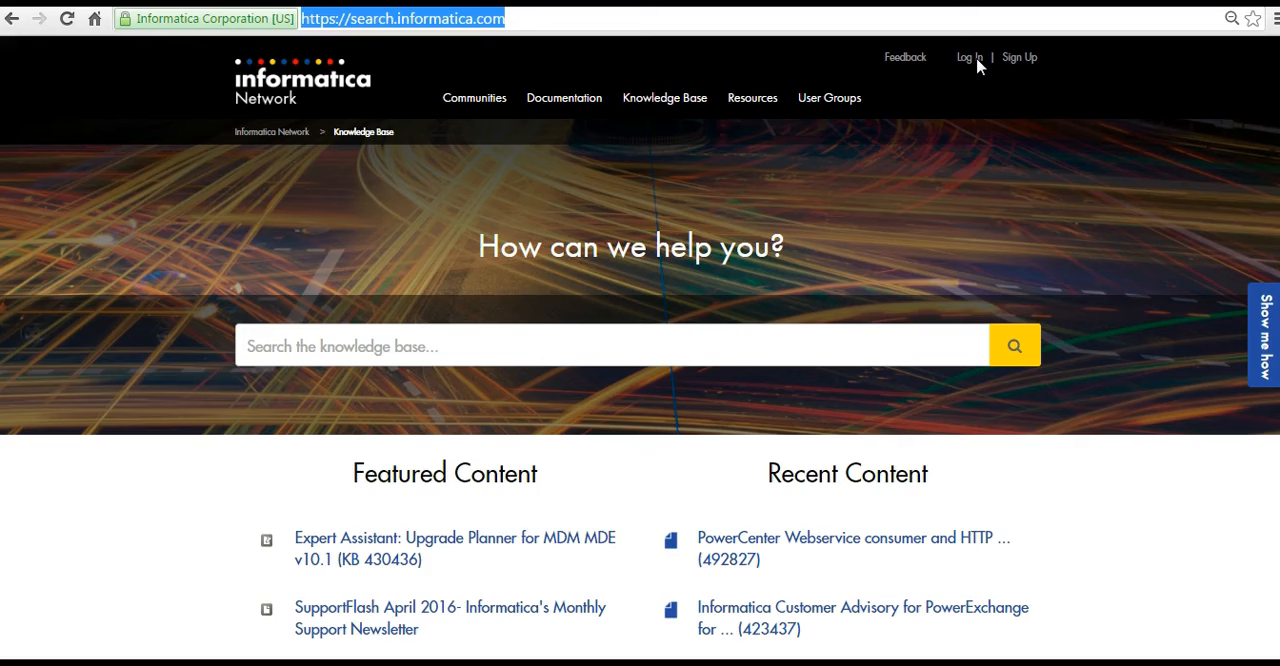
pyautogui.moveTo(968, 56)
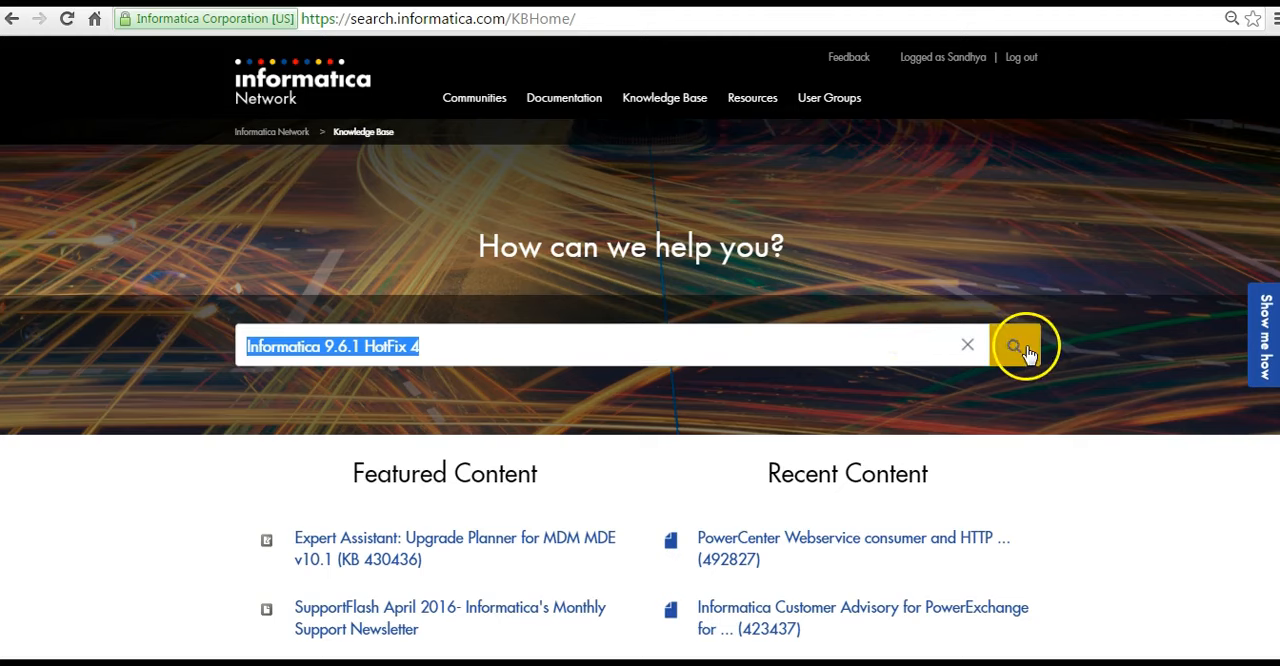
# - Run the search for 'Informatica 9.6.1 HotFix 4' across all content, returning 2,180 results
pyautogui.click(1024, 346)
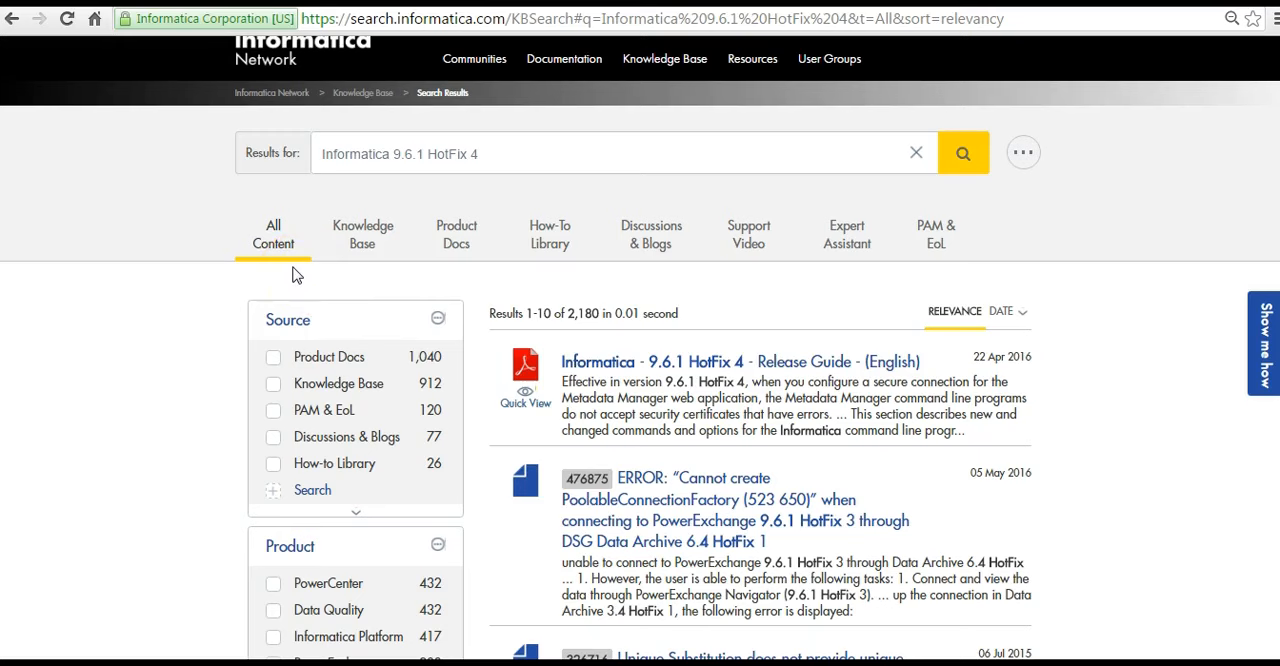
pyautogui.moveTo(284, 260)
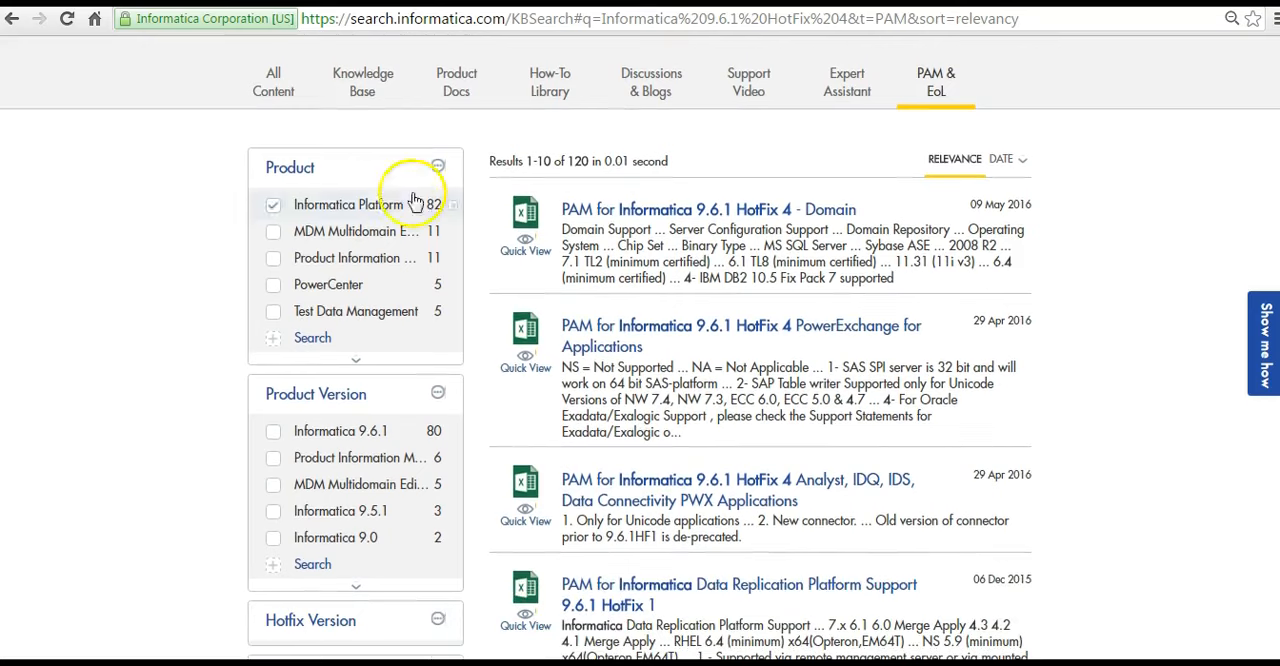
# - Limit results to PAM & EoL (120 results) and browse the Product, Version, Hotfix, Category and Date filters
pyautogui.click(272, 204)
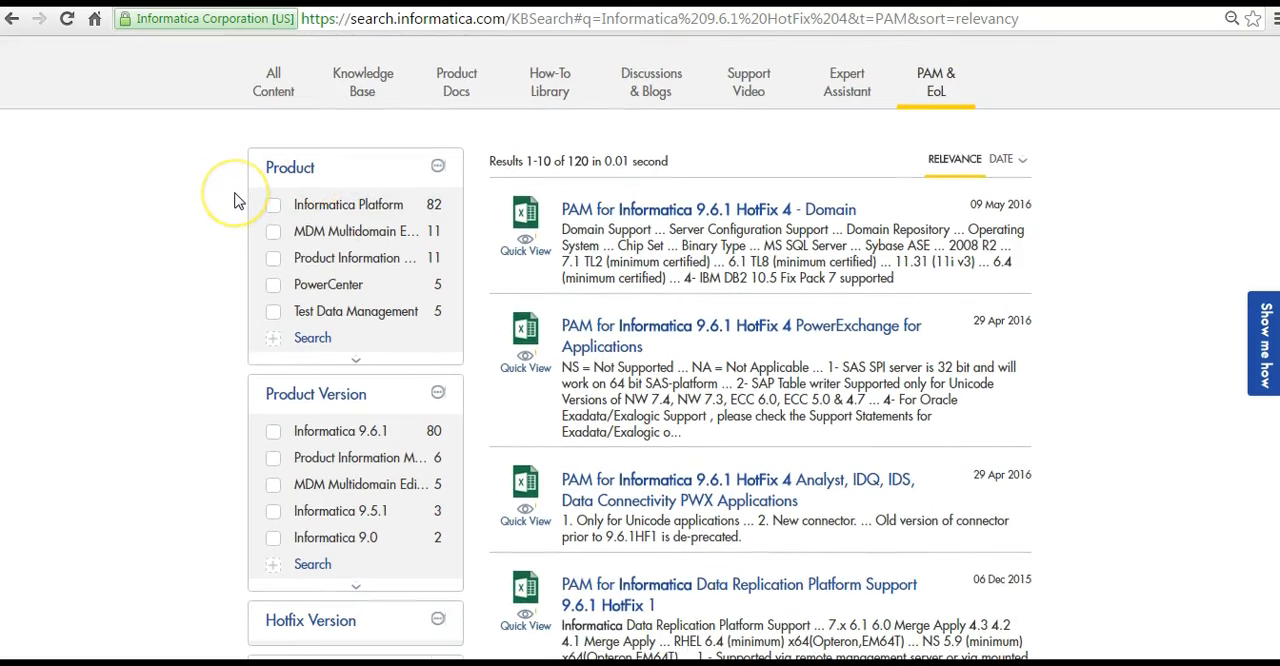
pyautogui.scroll(-3)
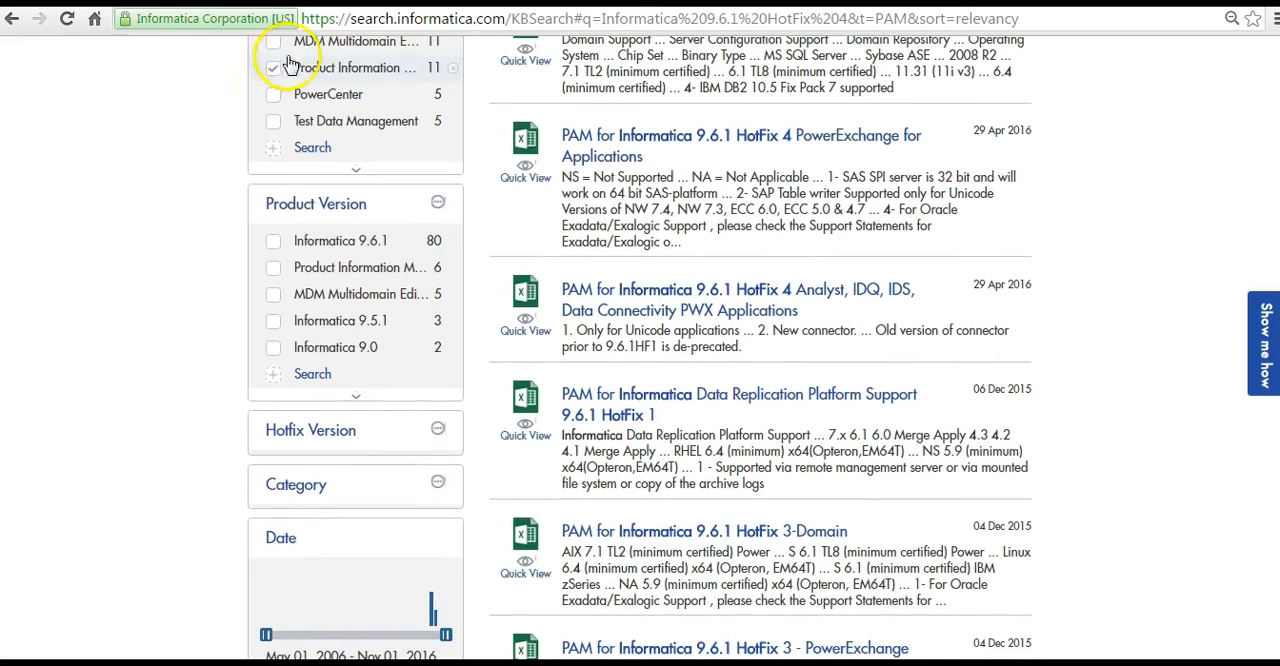
pyautogui.click(274, 68)
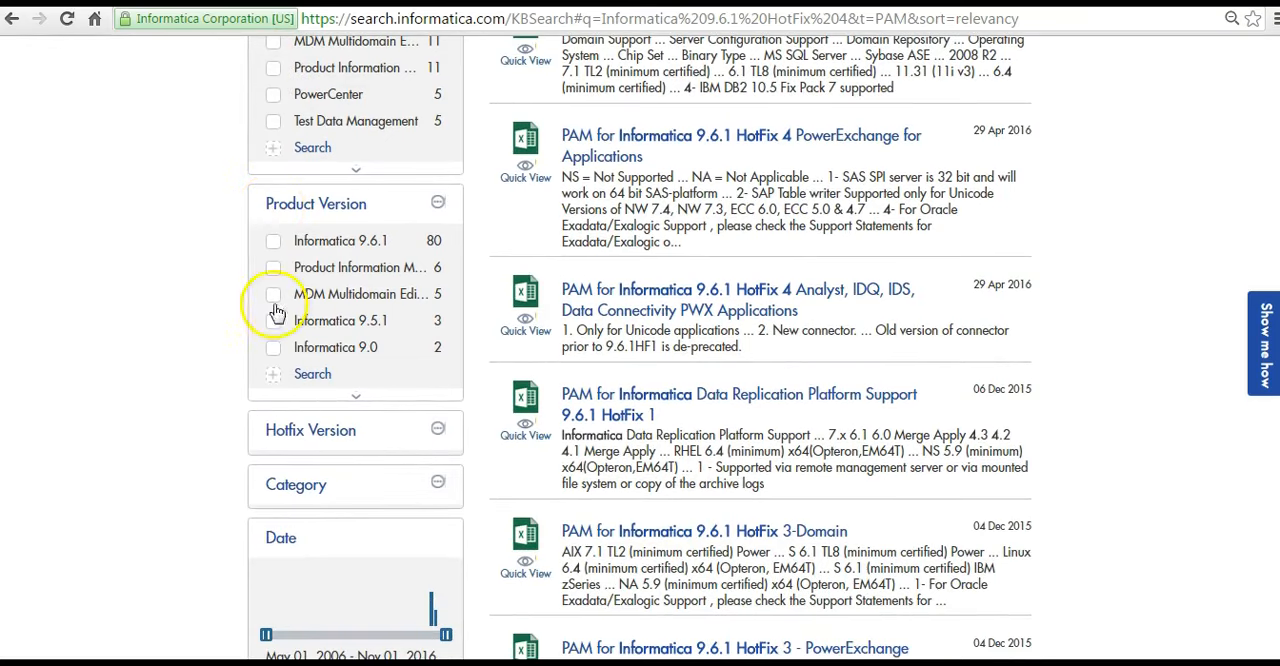
pyautogui.moveTo(278, 538)
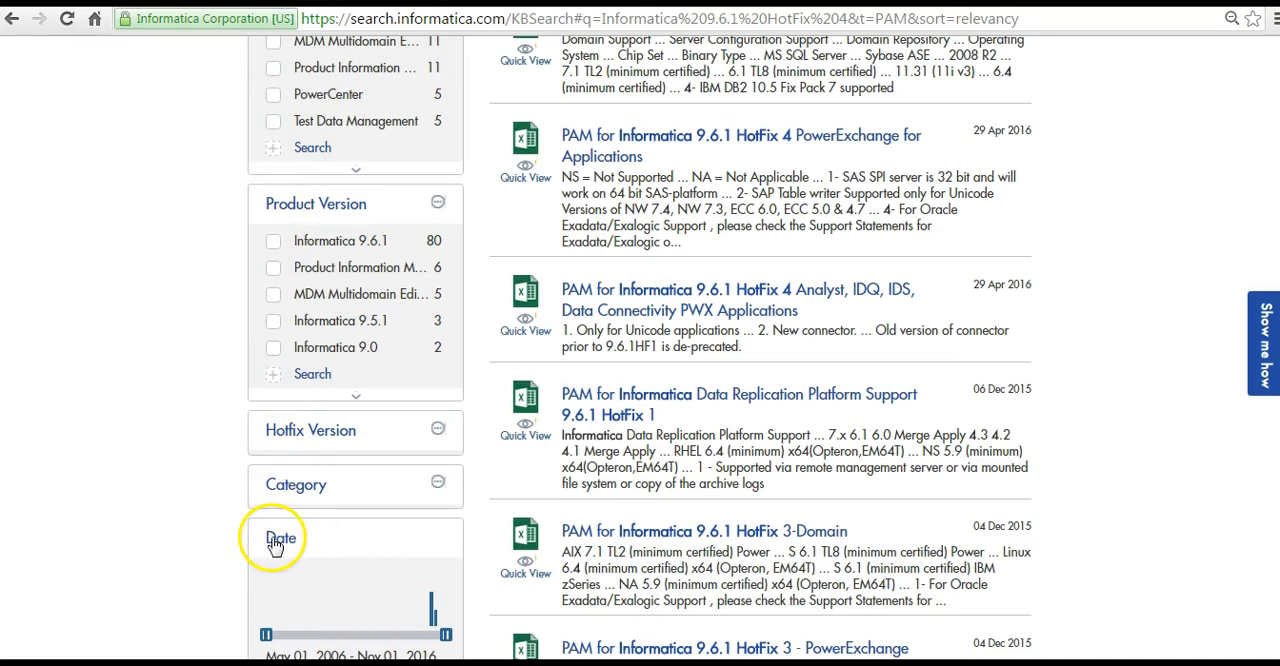
pyautogui.scroll(3)
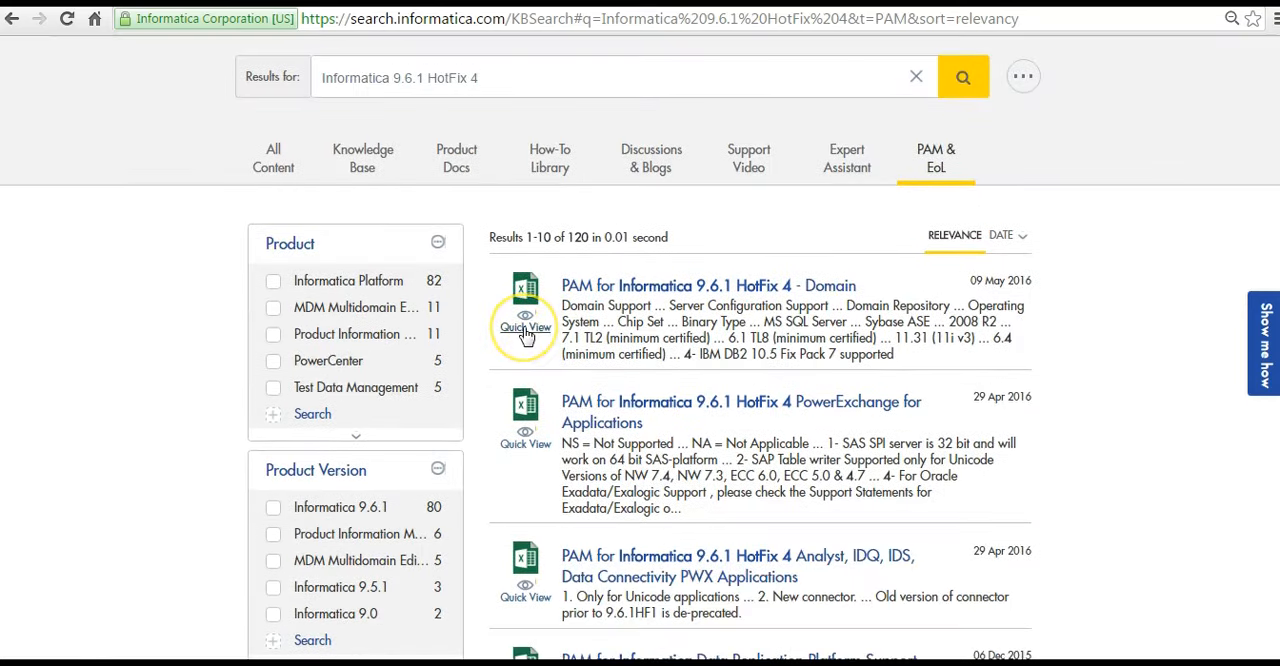
pyautogui.click(524, 328)
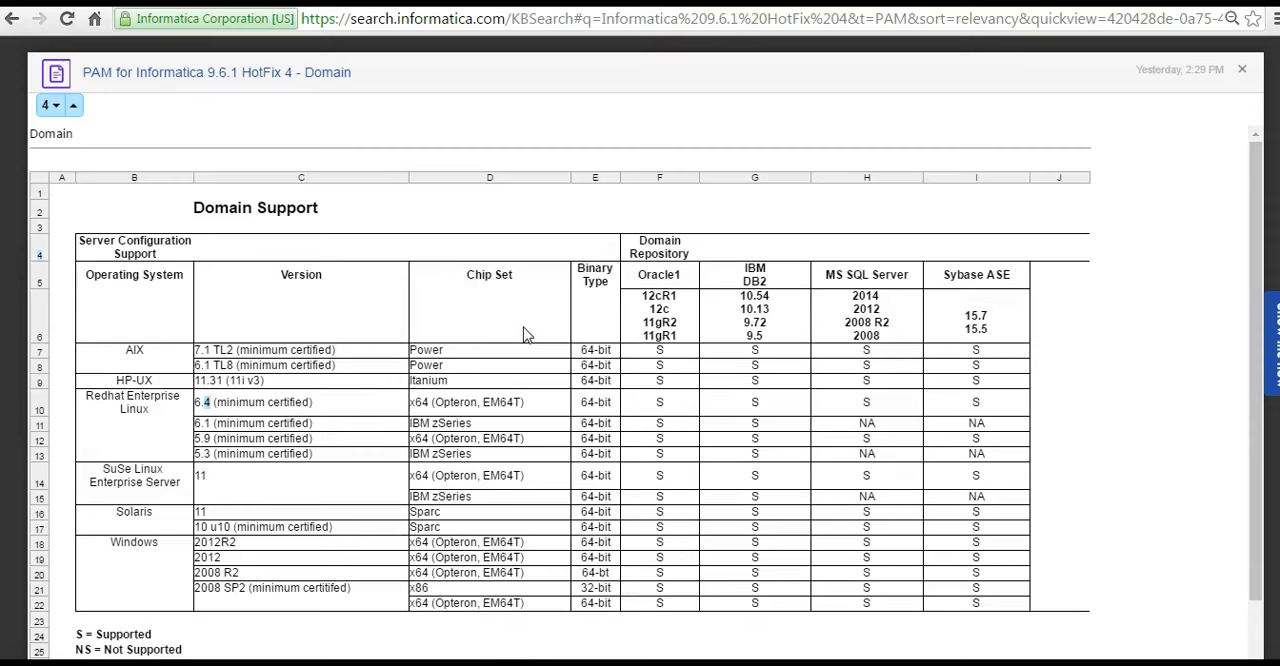
pyautogui.moveTo(1228, 76)
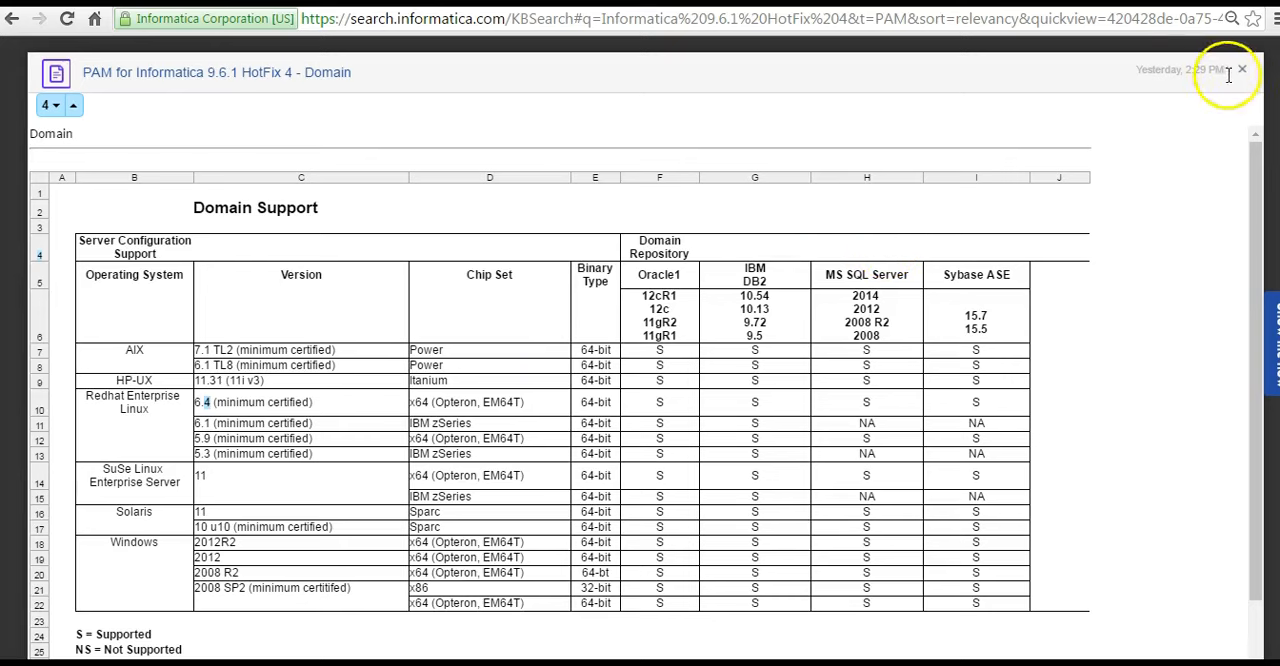
pyautogui.click(1242, 72)
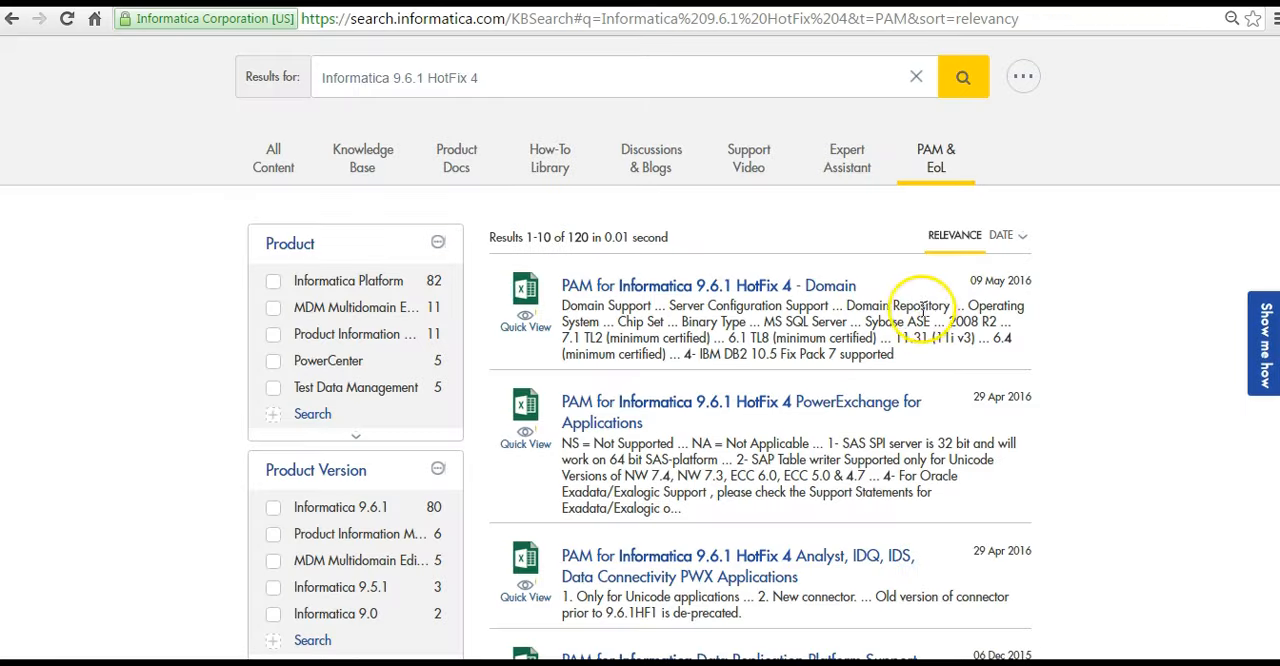
pyautogui.moveTo(808, 300)
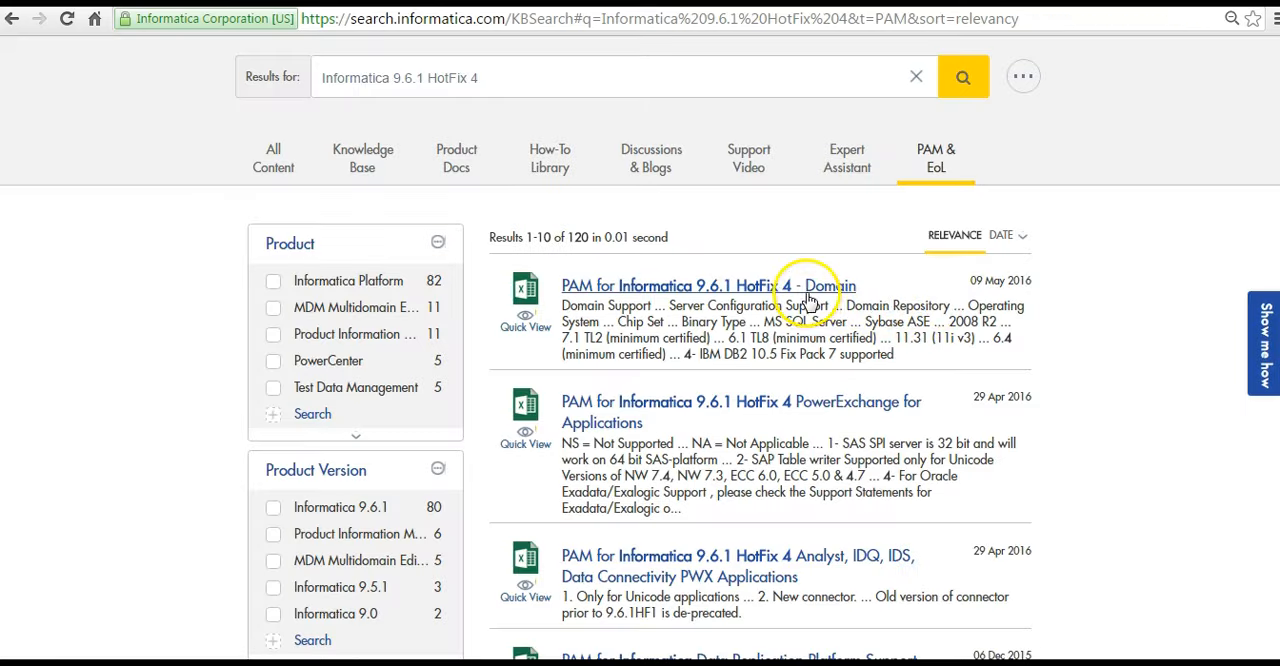